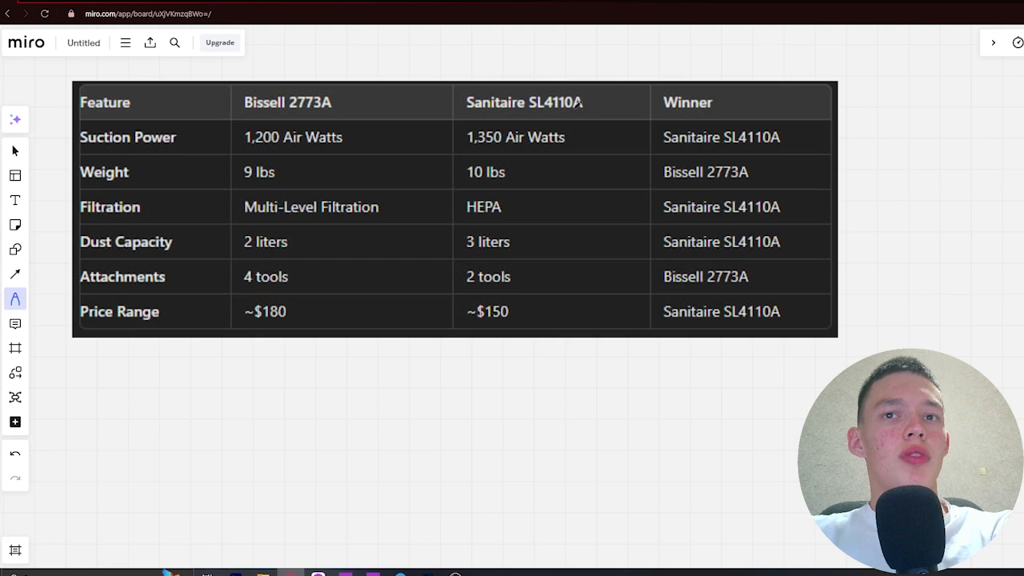
pyautogui.moveTo(569, 104)
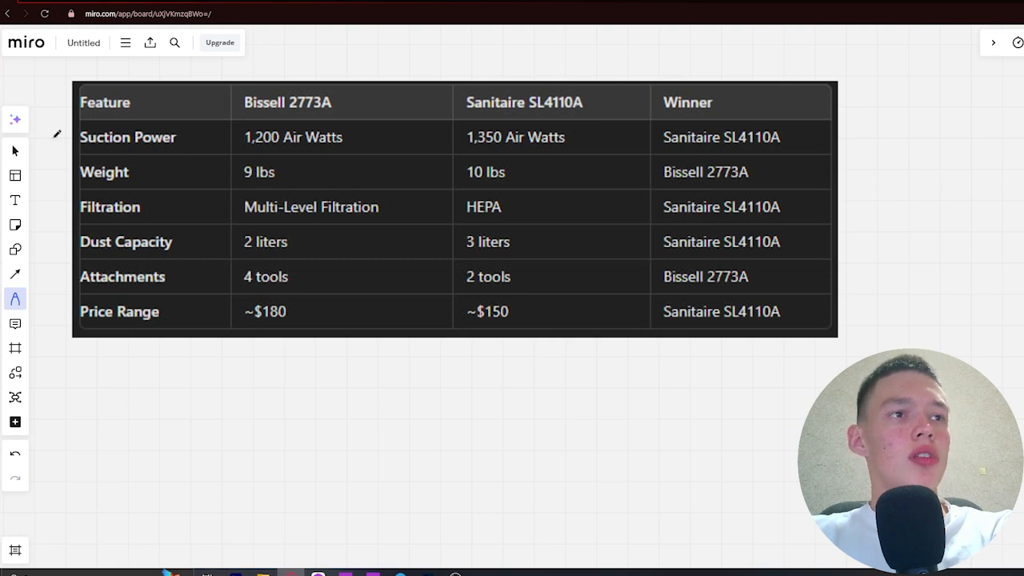
pyautogui.moveTo(304, 140)
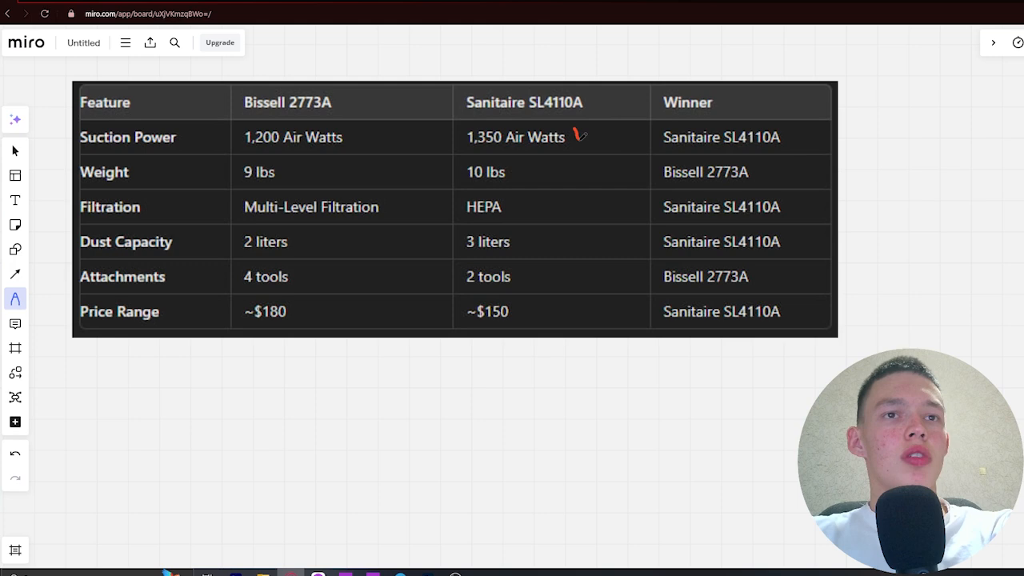
# Step: Draw red checkmarks beside 1,350 Air Watts and the Bissell's 9 lbs weight
pyautogui.moveTo(572, 143); pyautogui.dragTo(611, 128)
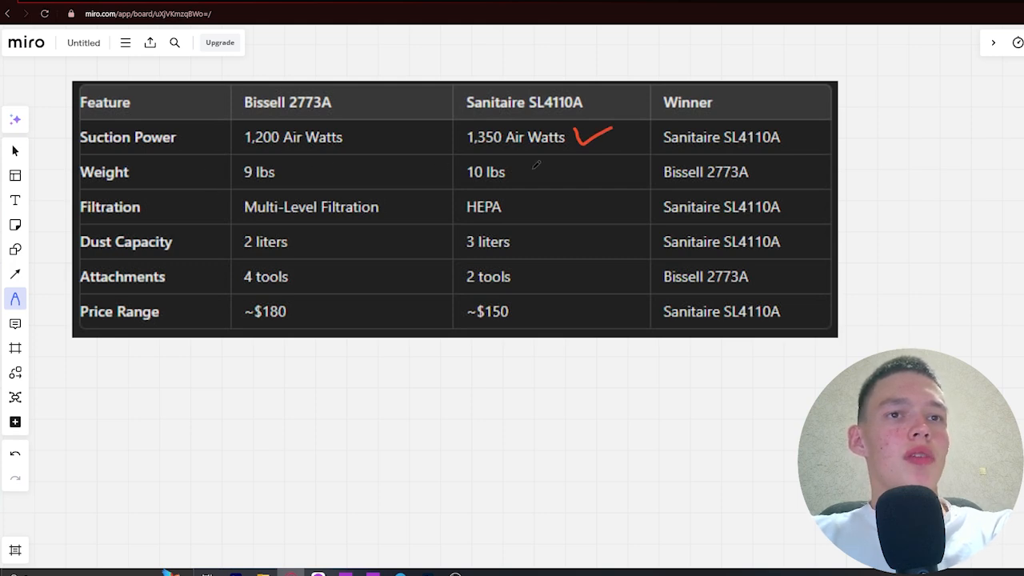
pyautogui.moveTo(311, 180); pyautogui.dragTo(352, 166)
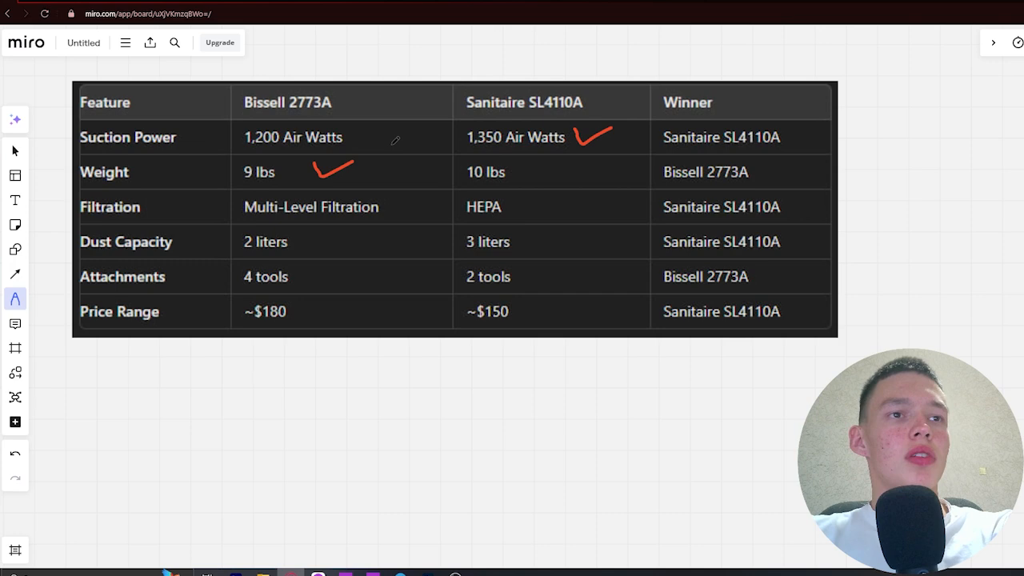
pyautogui.moveTo(400, 174)
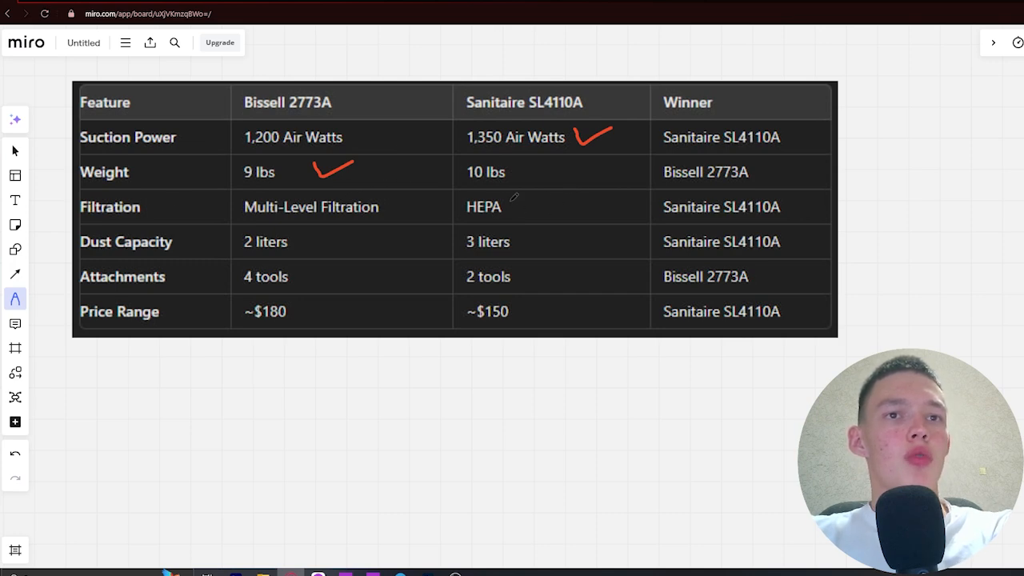
# Step: Draw red checkmarks beside HEPA, 3 liters and 4 tools
pyautogui.moveTo(499, 196); pyautogui.dragTo(564, 215)
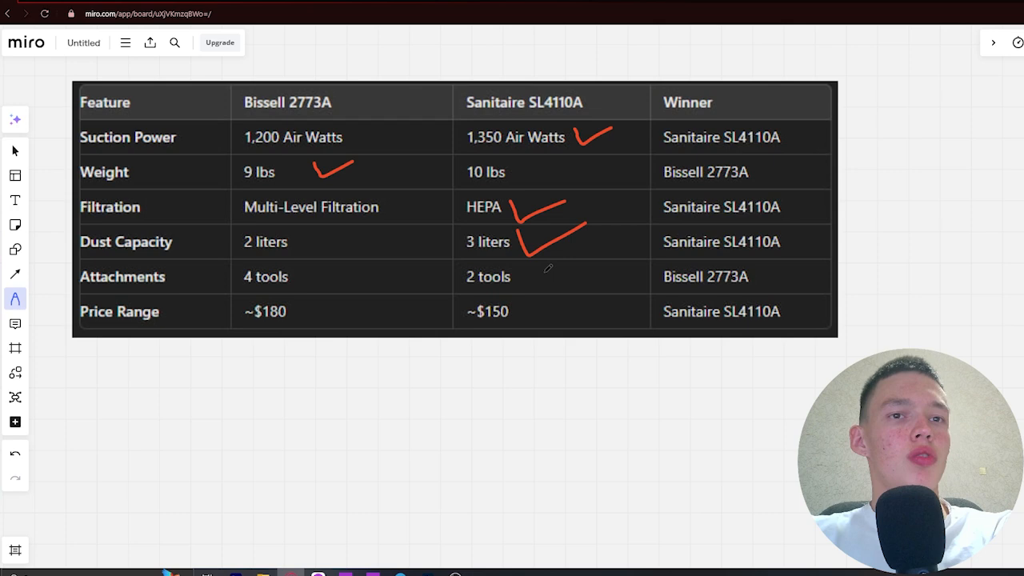
pyautogui.moveTo(308, 276); pyautogui.dragTo(335, 264)
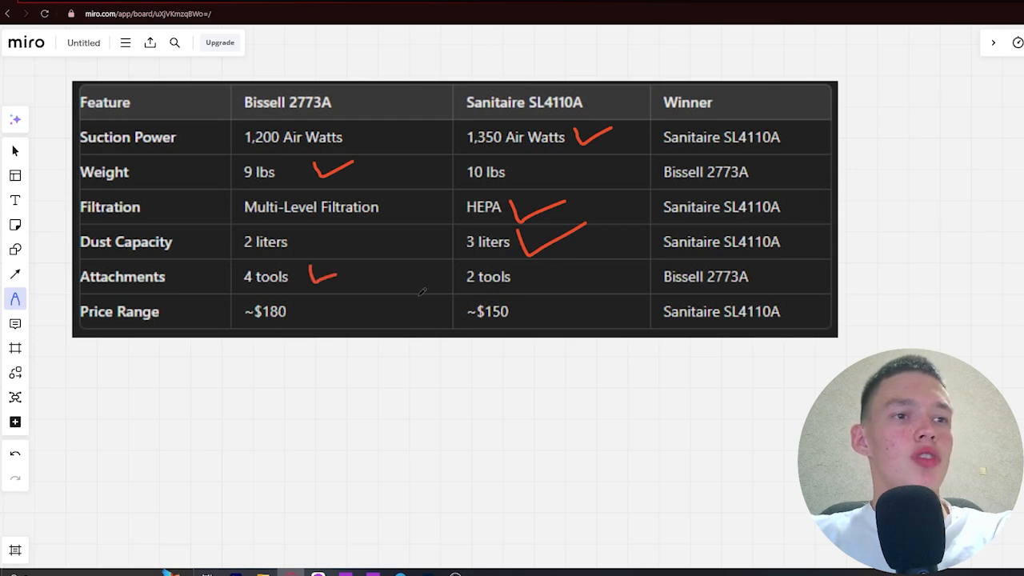